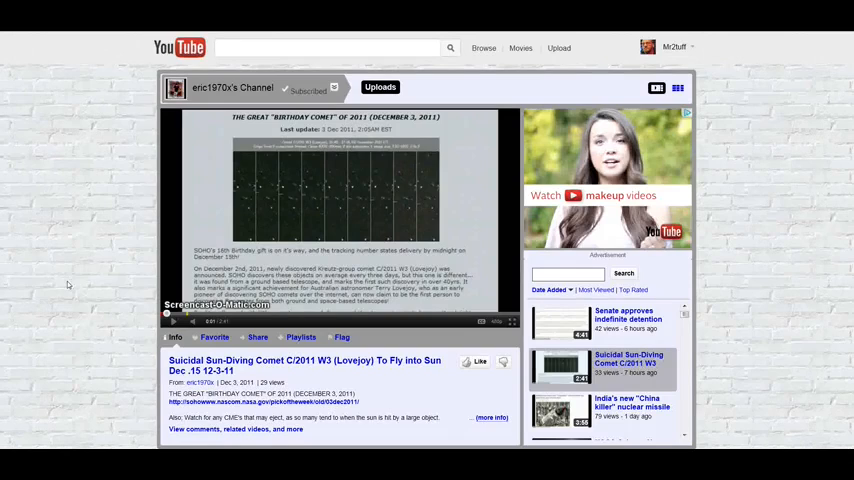
{"action": "mouse_move", "coordinate": [72, 290]}
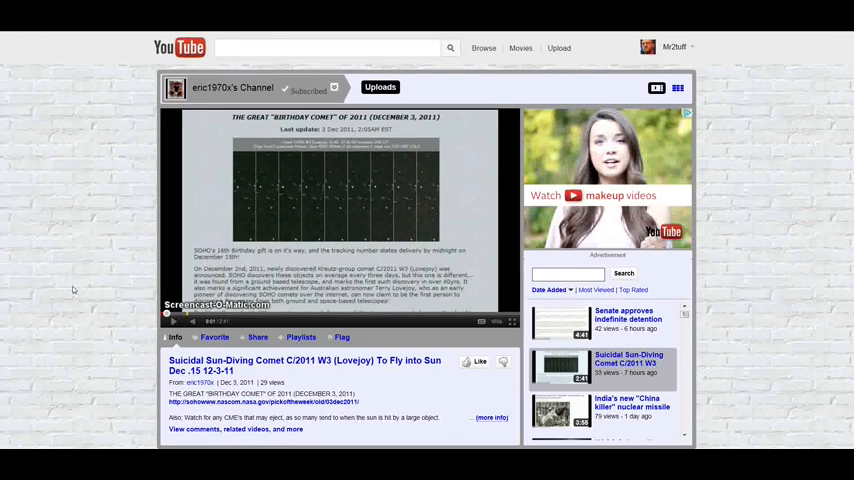
{"action": "mouse_move", "coordinate": [80, 281]}
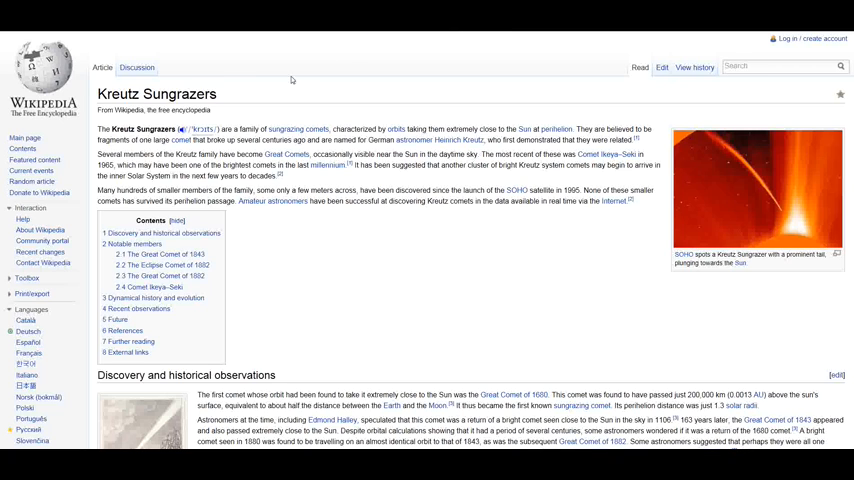
{"action": "mouse_move", "coordinate": [270, 102]}
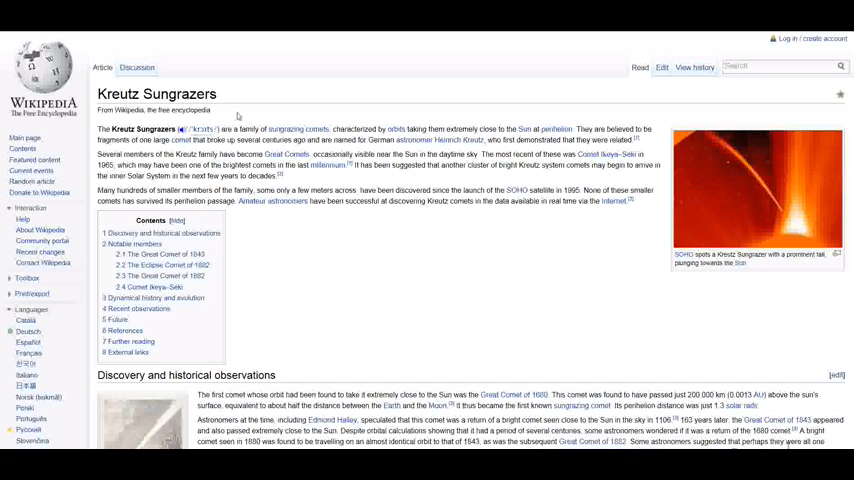
{"action": "scroll", "scroll_direction": "down", "scroll_amount": 3}
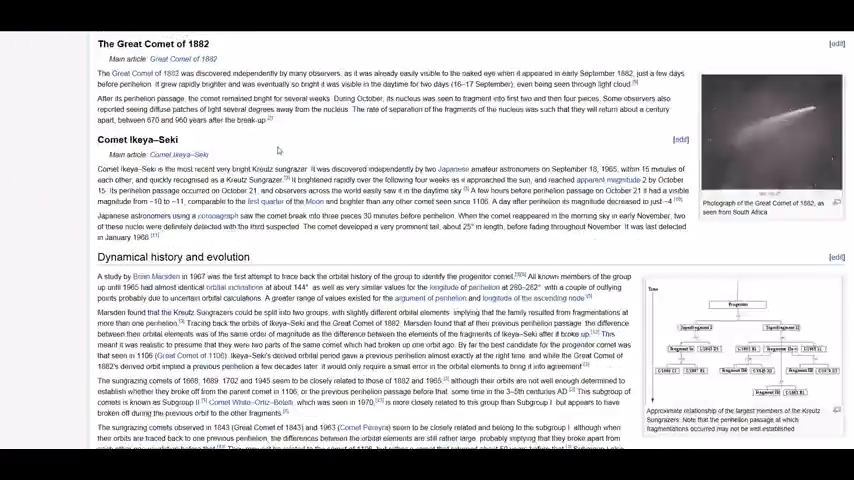
{"action": "scroll", "scroll_direction": "down", "scroll_amount": 3}
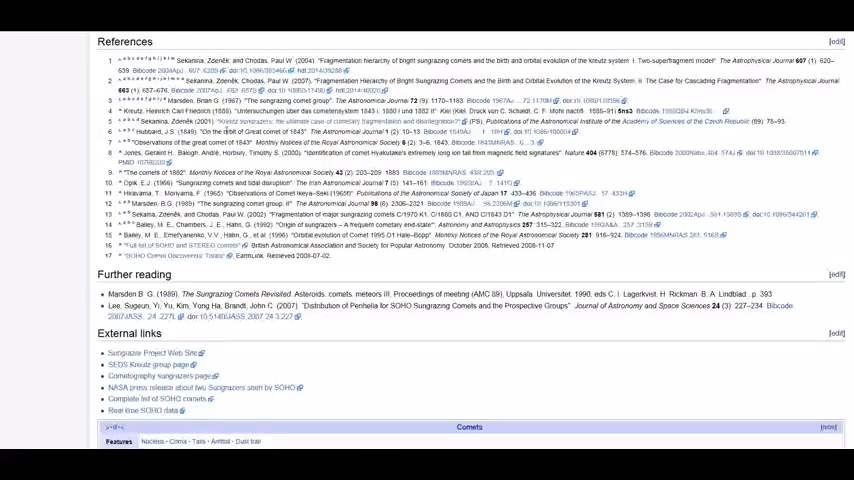
{"action": "scroll", "scroll_direction": "up", "scroll_amount": 3}
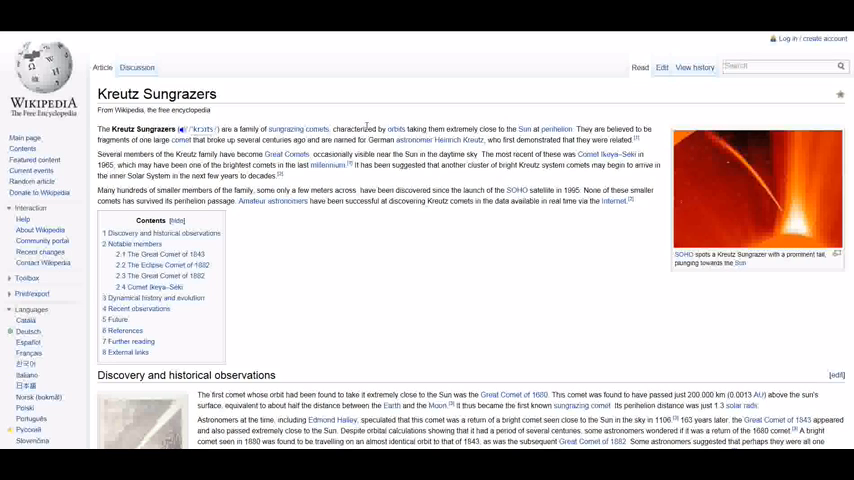
{"action": "mouse_move", "coordinate": [488, 128]}
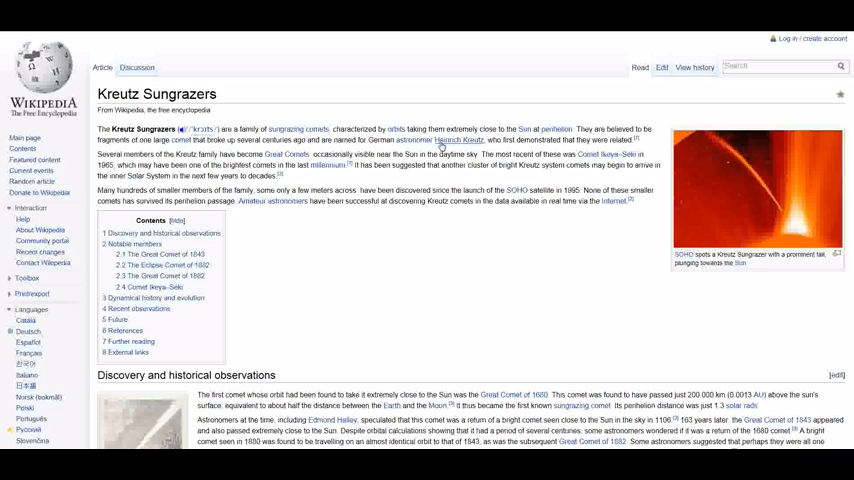
{"action": "mouse_move", "coordinate": [460, 140]}
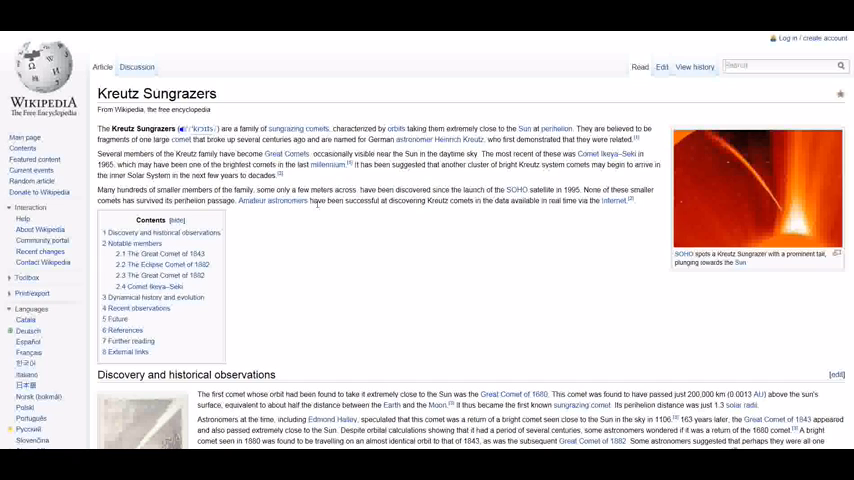
{"action": "mouse_move", "coordinate": [315, 227]}
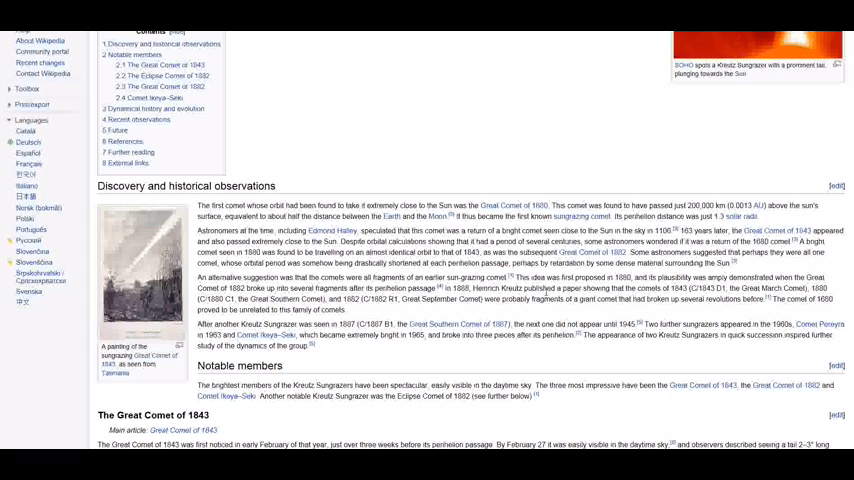
{"action": "scroll", "scroll_direction": "down", "scroll_amount": 3}
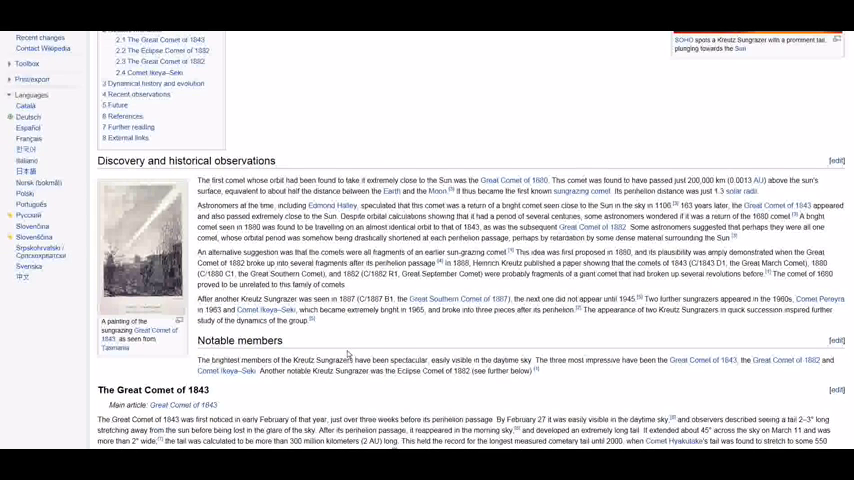
{"action": "scroll", "scroll_direction": "down", "scroll_amount": 3}
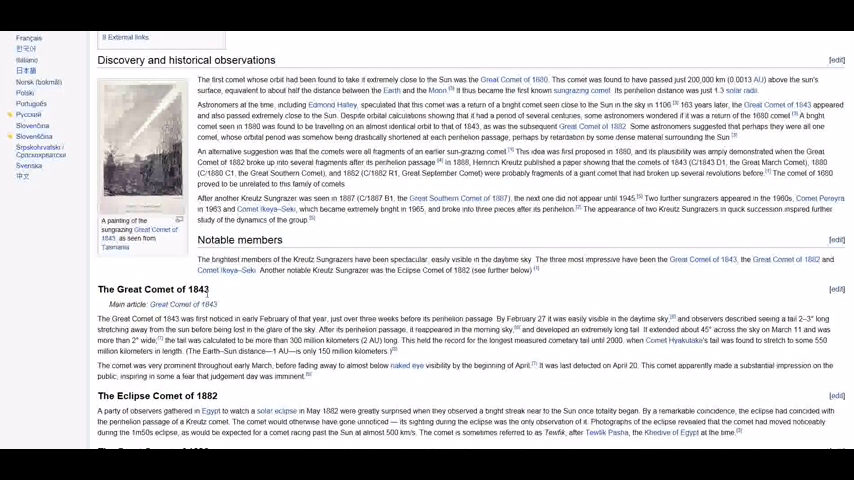
{"action": "scroll", "scroll_direction": "down", "scroll_amount": 3}
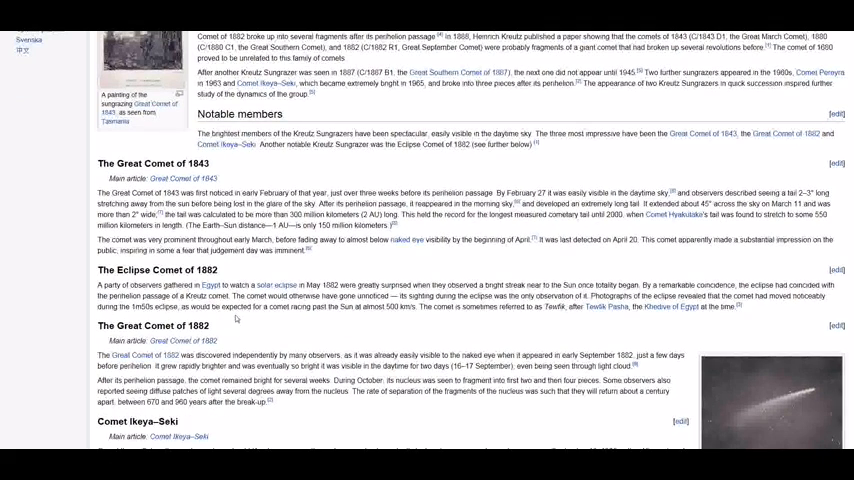
{"action": "mouse_move", "coordinate": [239, 334]}
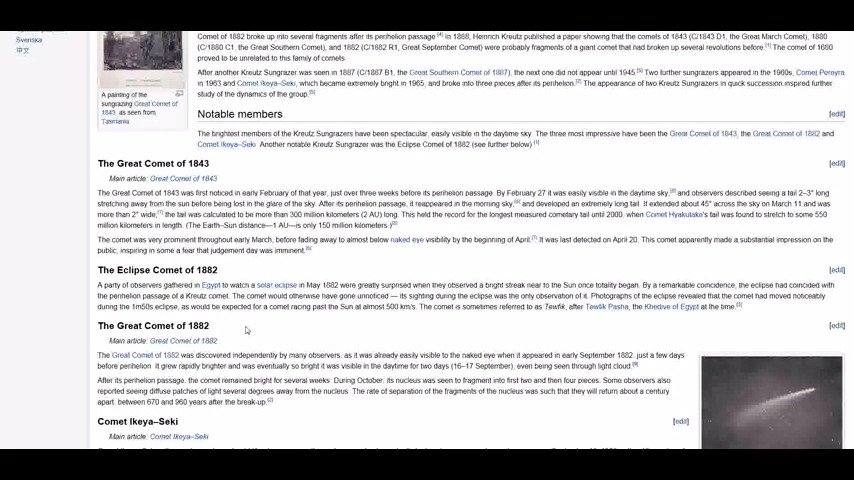
{"action": "scroll", "scroll_direction": "down", "scroll_amount": 3}
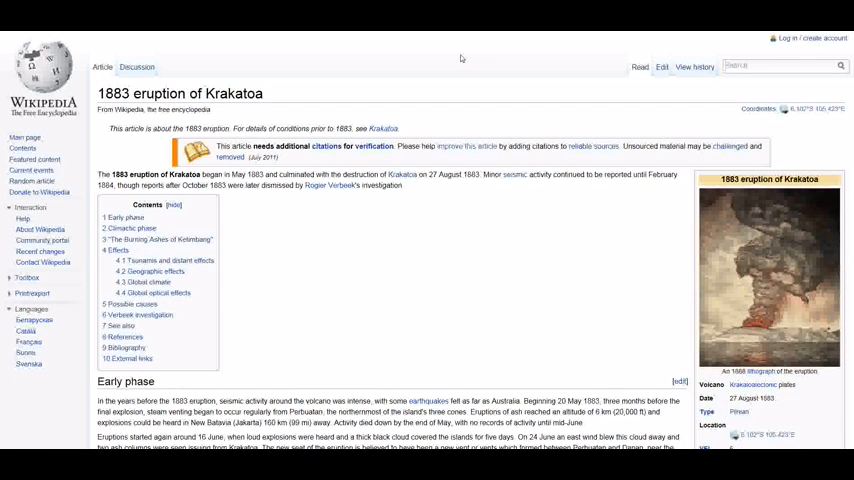
{"action": "mouse_move", "coordinate": [358, 197]}
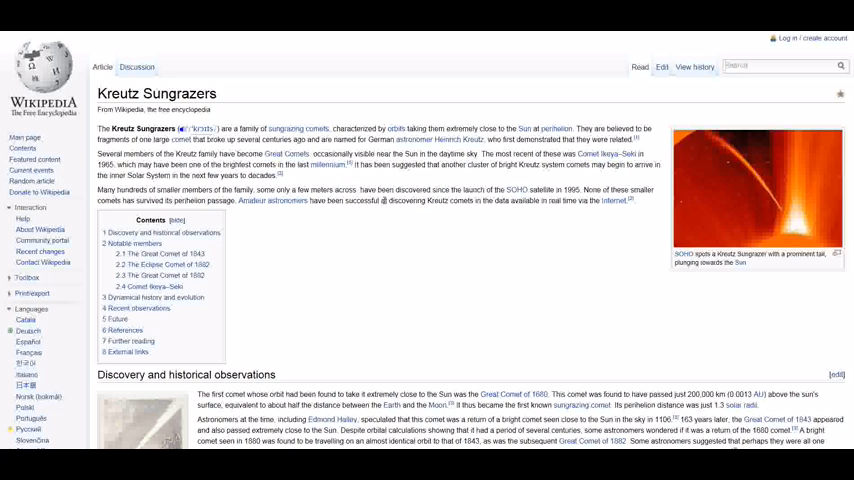
{"action": "scroll", "scroll_direction": "down", "scroll_amount": 3}
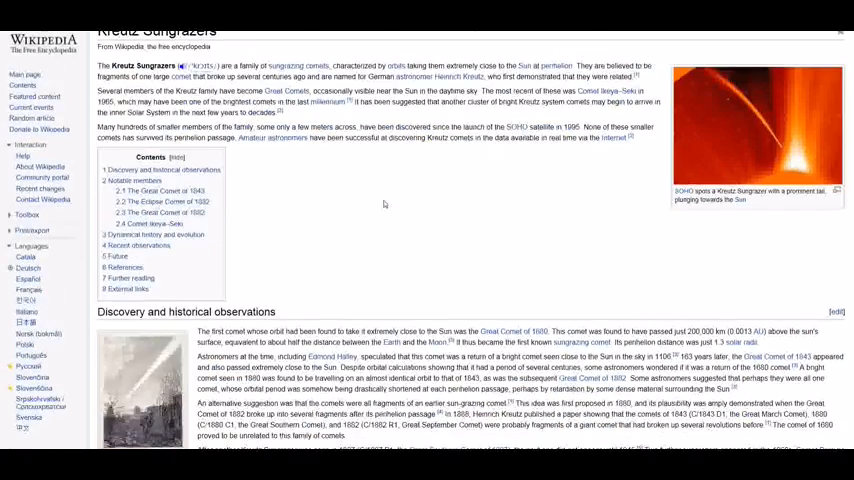
{"action": "scroll", "scroll_direction": "down", "scroll_amount": 3}
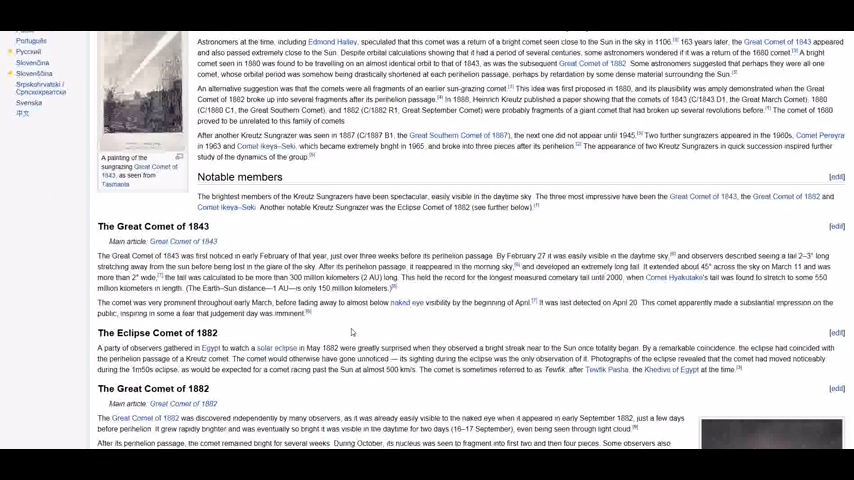
{"action": "mouse_move", "coordinate": [352, 330]}
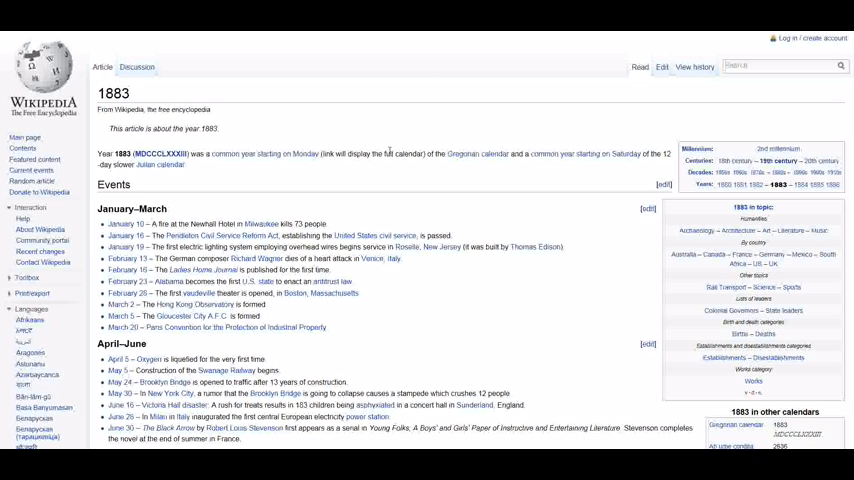
{"action": "mouse_move", "coordinate": [350, 191]}
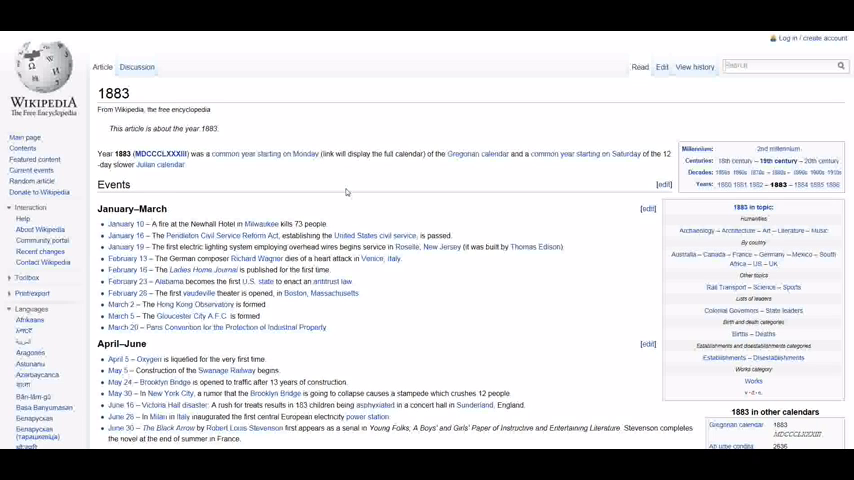
{"action": "mouse_move", "coordinate": [345, 191]}
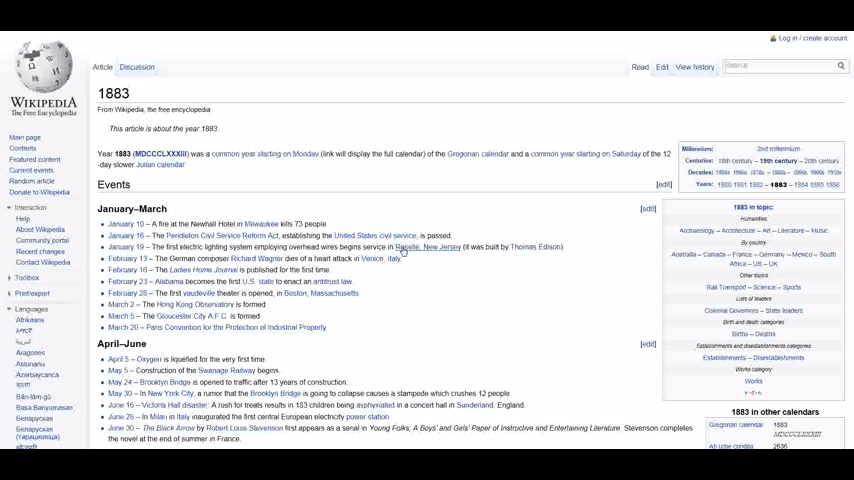
{"action": "mouse_move", "coordinate": [461, 254]}
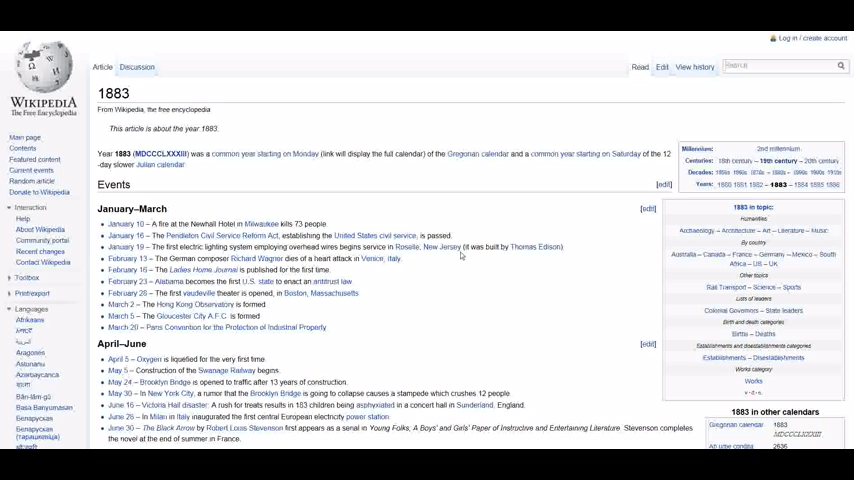
{"action": "mouse_move", "coordinate": [538, 253]}
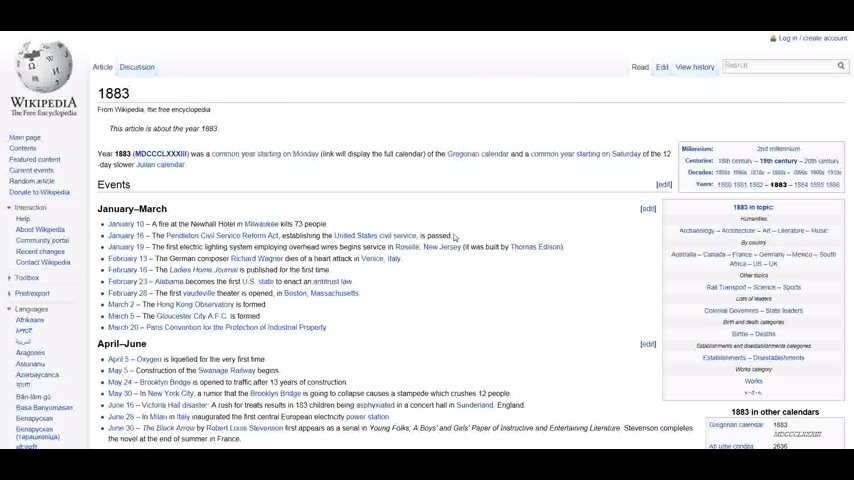
{"action": "scroll", "scroll_direction": "down", "scroll_amount": 3}
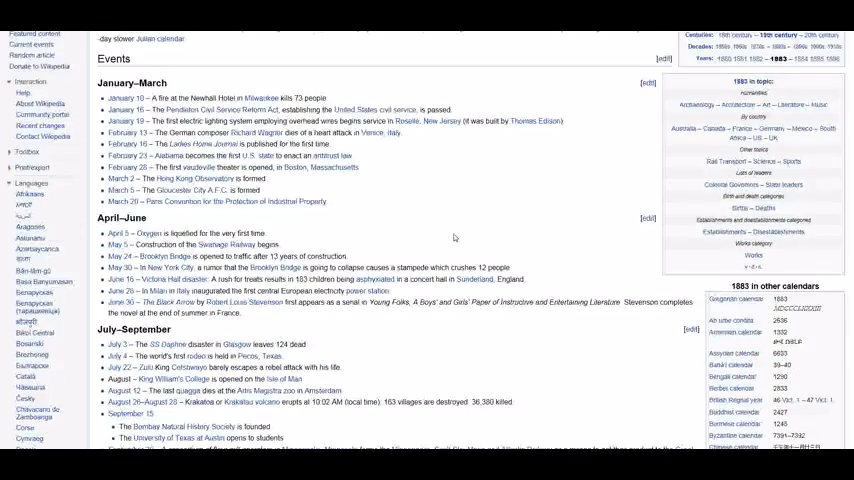
{"action": "scroll", "scroll_direction": "down", "scroll_amount": 3}
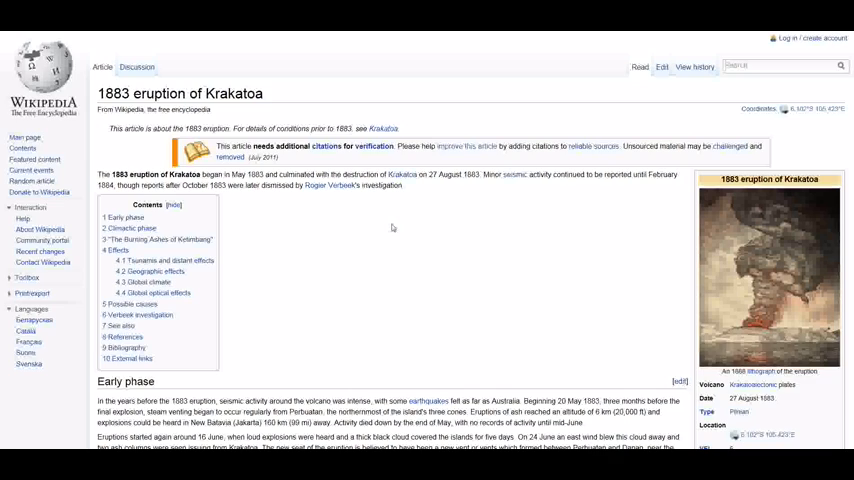
{"action": "scroll", "scroll_direction": "down", "scroll_amount": 3}
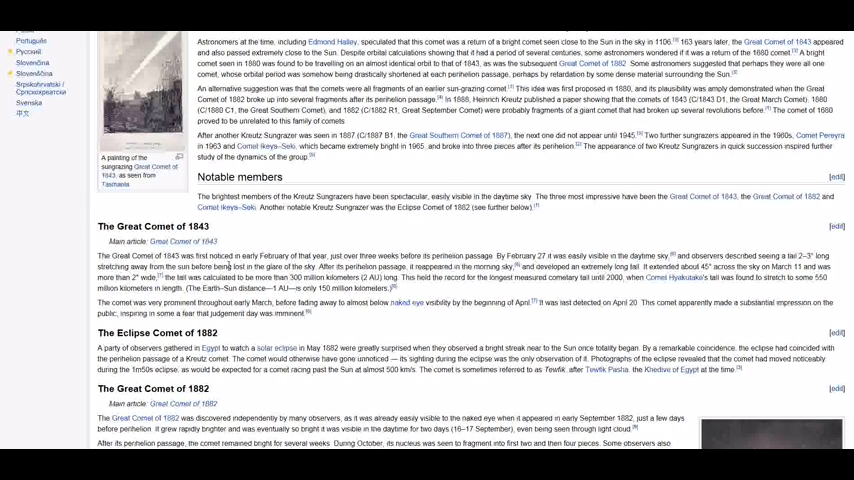
{"action": "mouse_move", "coordinate": [347, 300]}
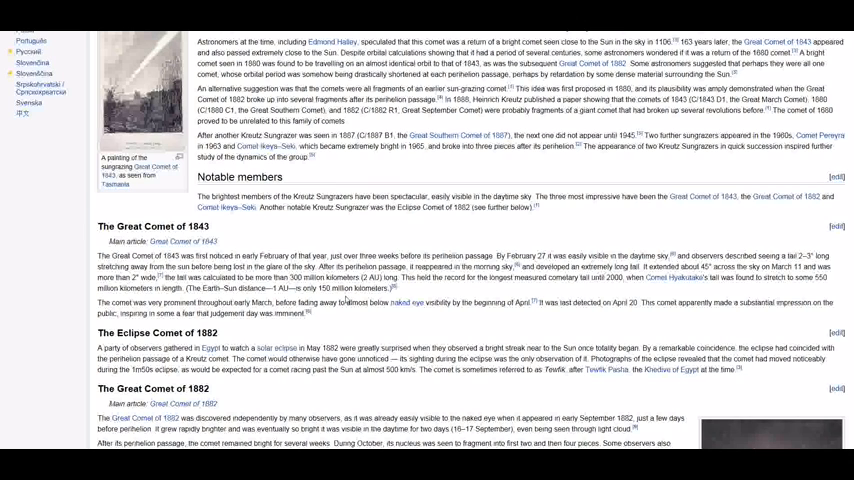
{"action": "mouse_move", "coordinate": [533, 237]}
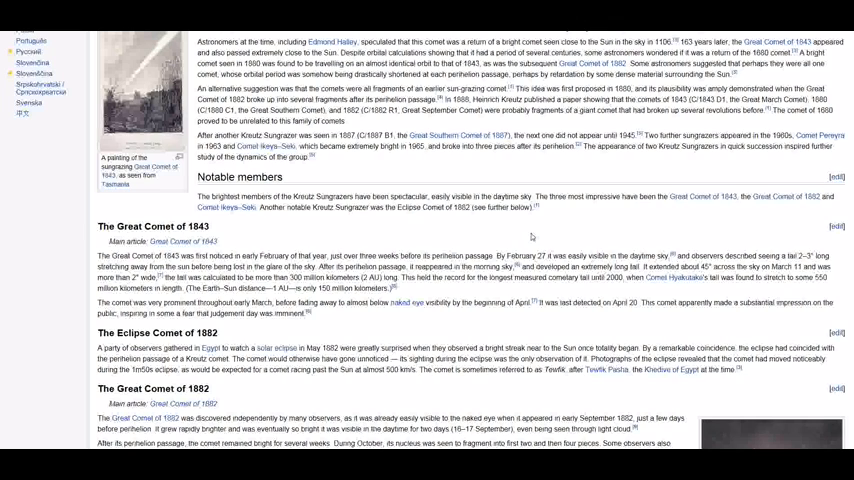
{"action": "mouse_move", "coordinate": [532, 242]}
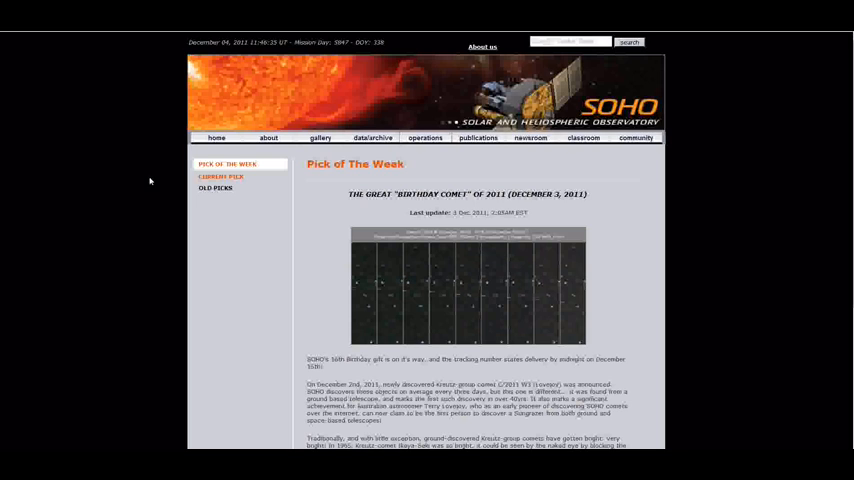
{"action": "scroll", "scroll_direction": "down", "scroll_amount": 3}
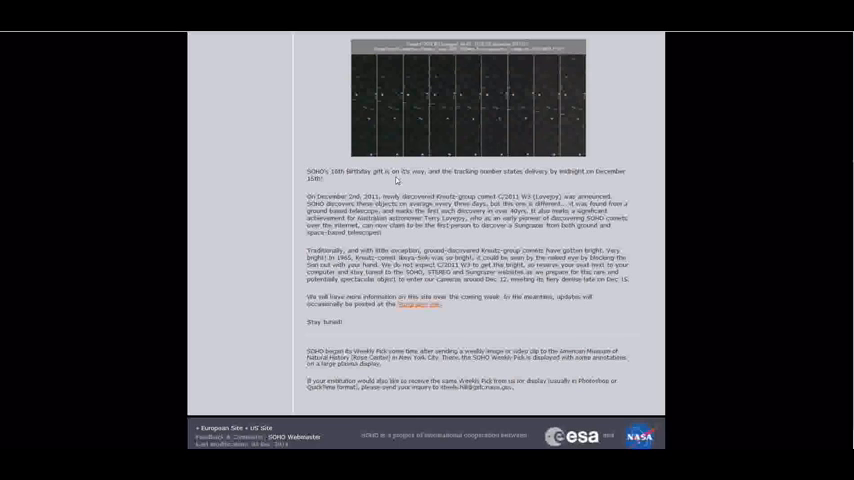
{"action": "mouse_move", "coordinate": [471, 205]}
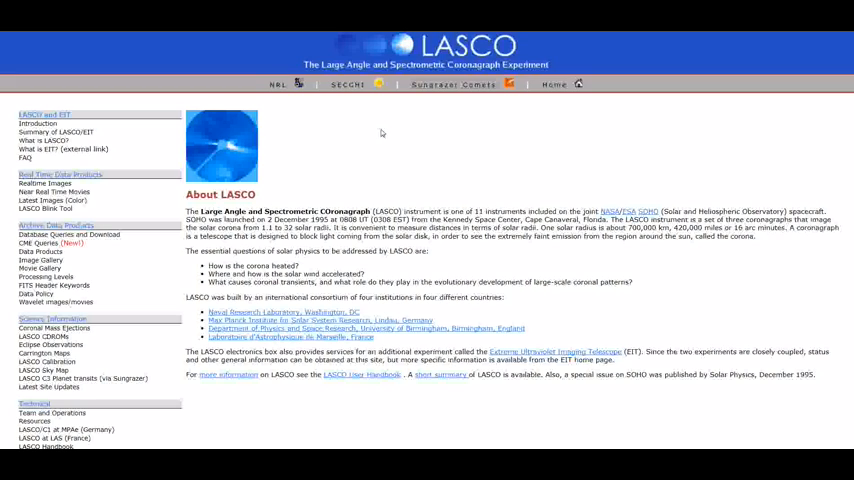
{"action": "mouse_move", "coordinate": [357, 124]}
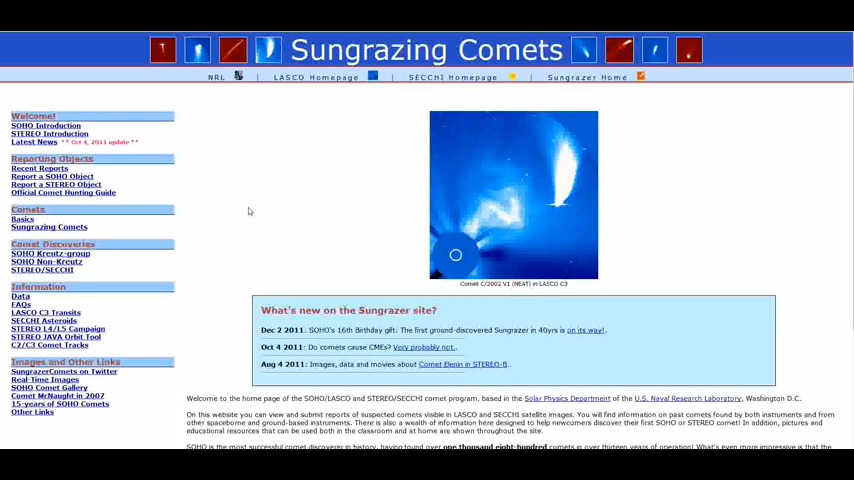
{"action": "mouse_move", "coordinate": [565, 195]}
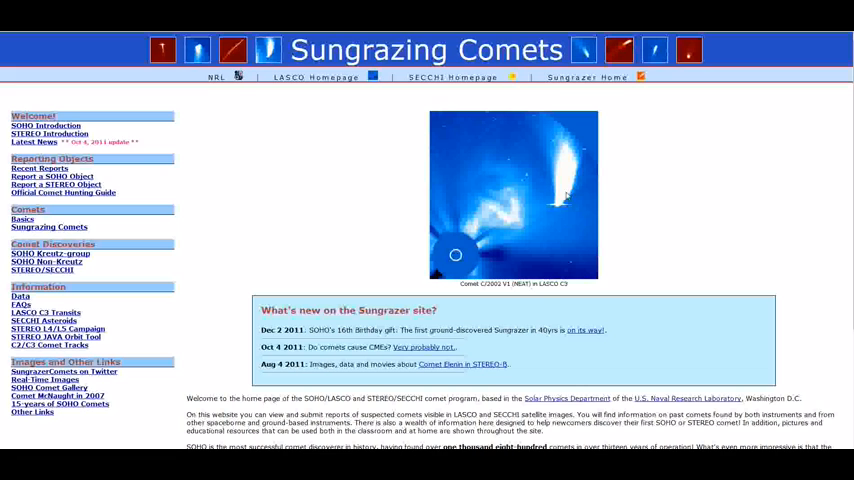
{"action": "mouse_move", "coordinate": [671, 39]}
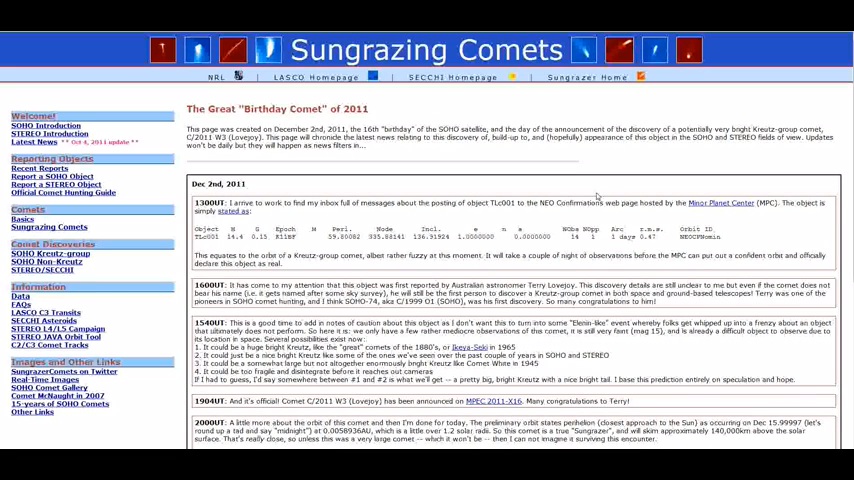
{"action": "scroll", "scroll_direction": "down", "scroll_amount": 3}
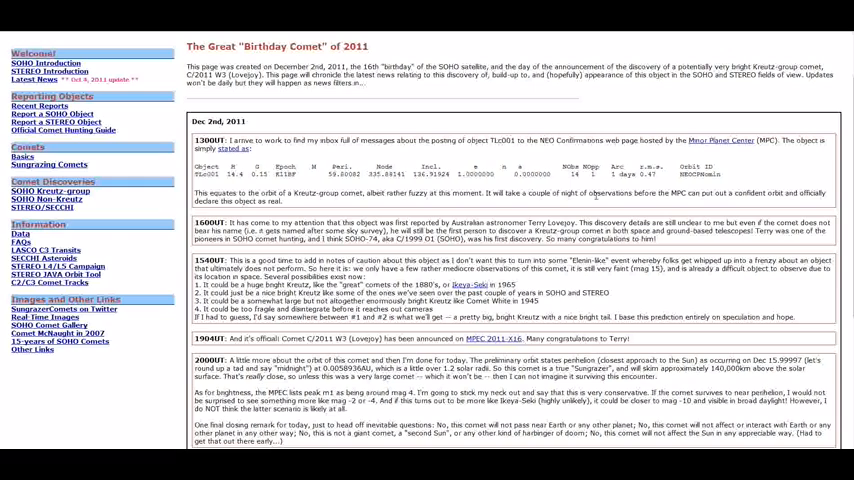
{"action": "scroll", "scroll_direction": "down", "scroll_amount": 3}
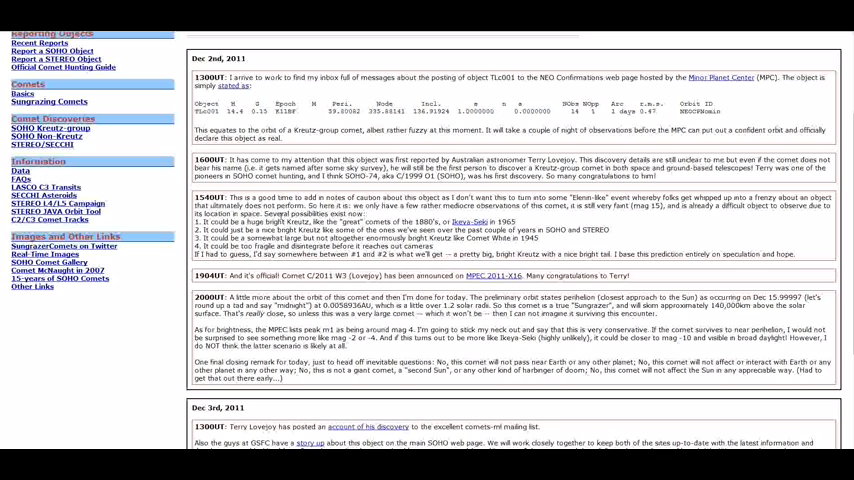
{"action": "mouse_move", "coordinate": [706, 138]}
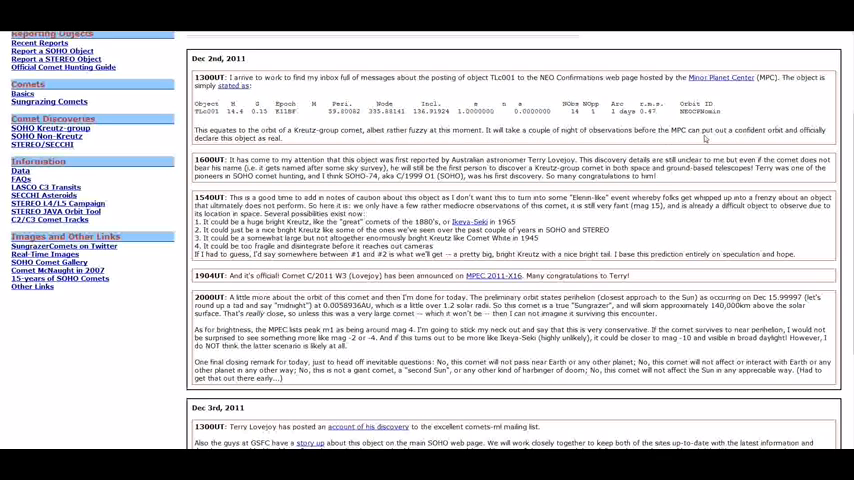
{"action": "mouse_move", "coordinate": [738, 138]}
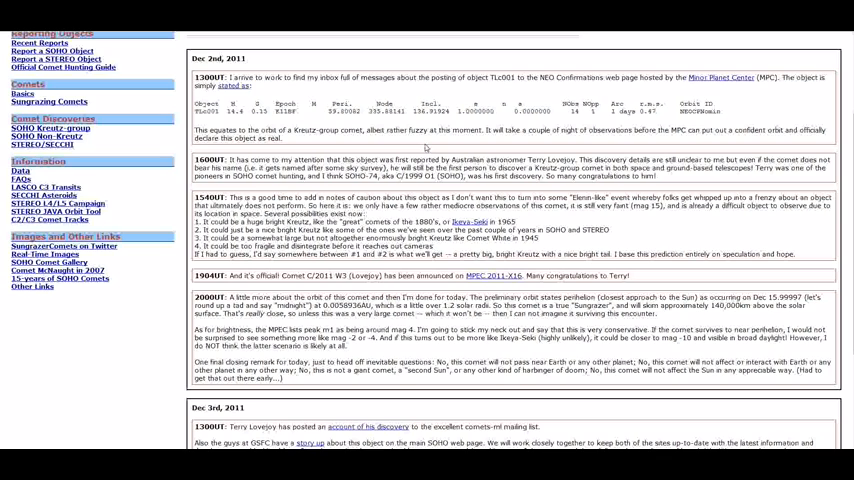
{"action": "mouse_move", "coordinate": [398, 154]}
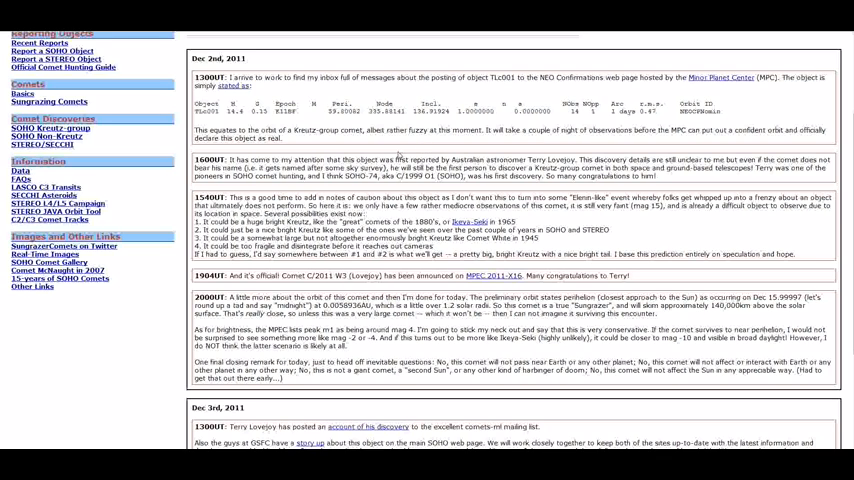
{"action": "mouse_move", "coordinate": [585, 158]}
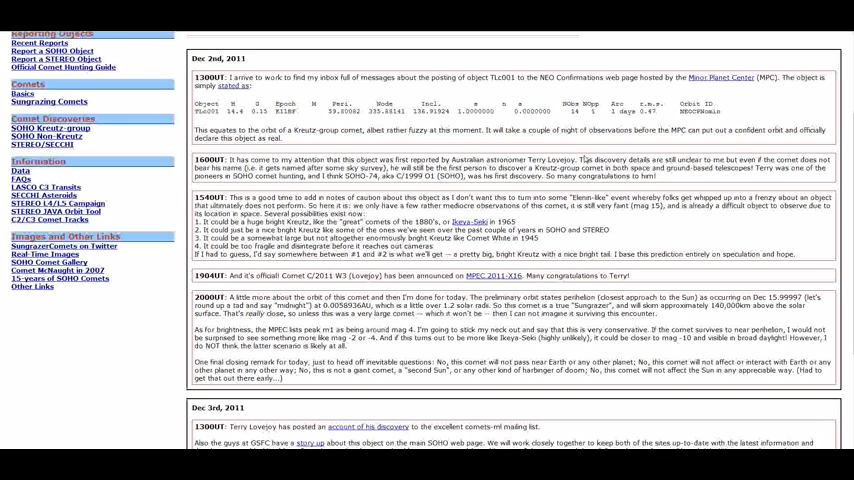
{"action": "mouse_move", "coordinate": [480, 143]}
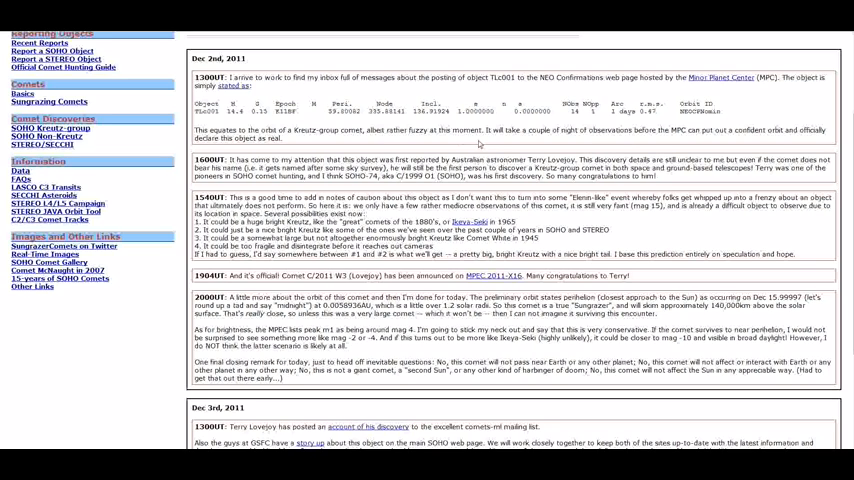
{"action": "mouse_move", "coordinate": [479, 143]}
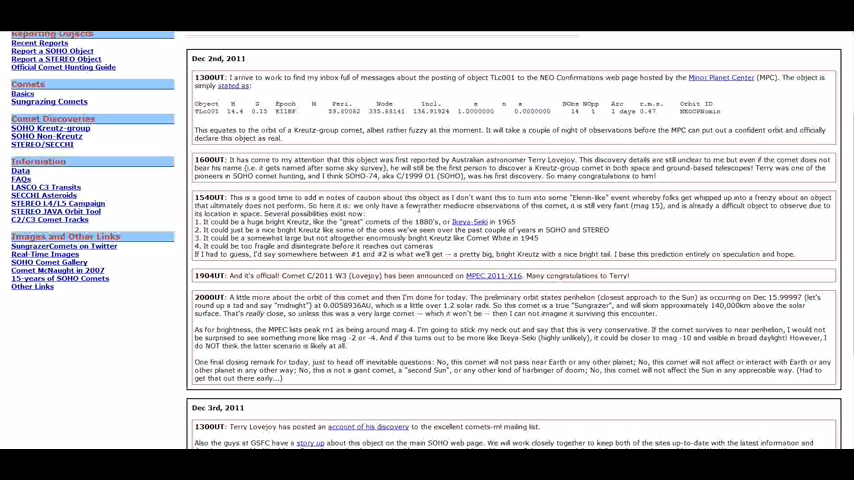
{"action": "mouse_move", "coordinate": [416, 210]}
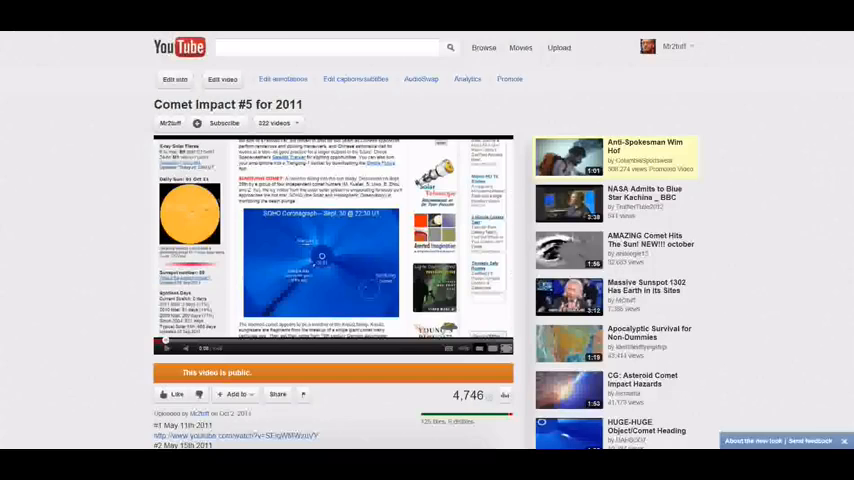
{"action": "scroll", "scroll_direction": "down", "scroll_amount": 3}
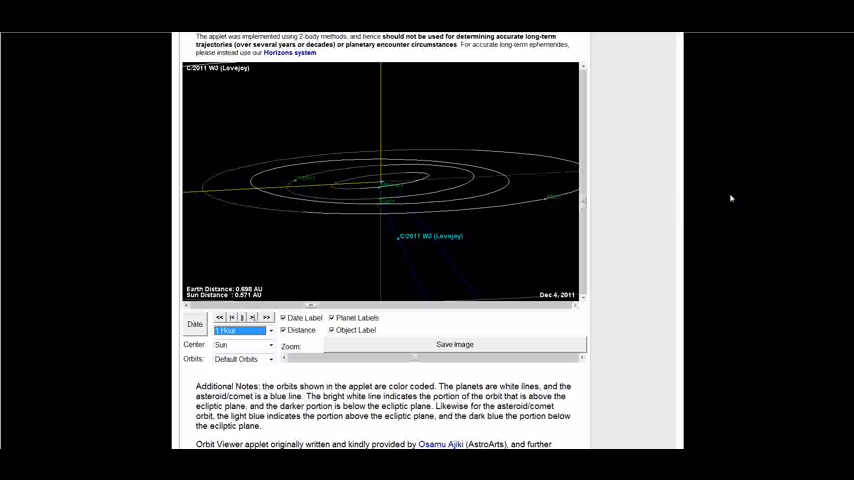
{"action": "mouse_move", "coordinate": [301, 99]}
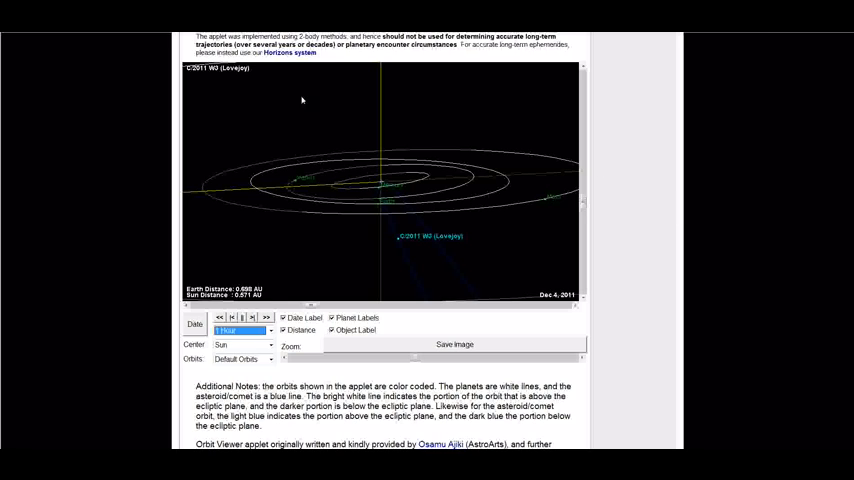
{"action": "mouse_move", "coordinate": [127, 131]}
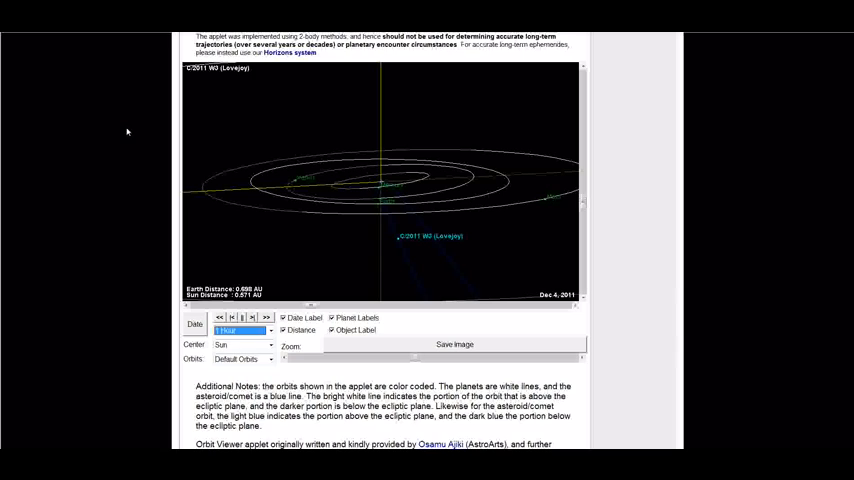
{"action": "mouse_move", "coordinate": [134, 135]}
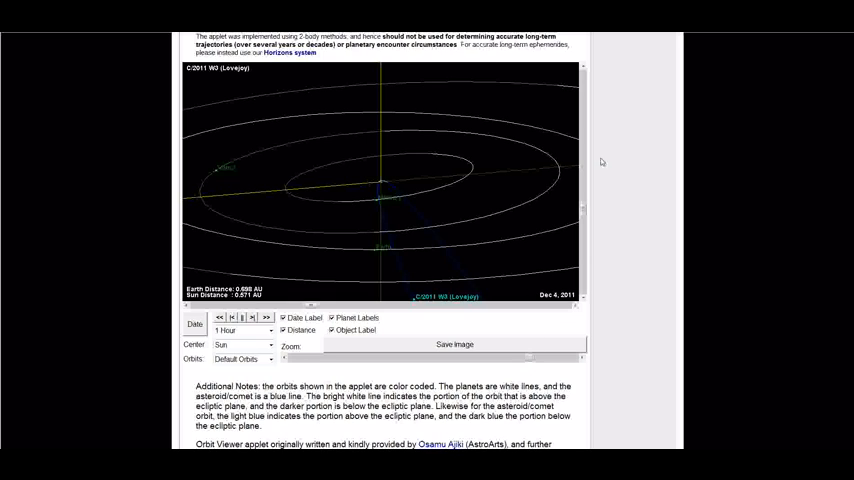
{"action": "mouse_move", "coordinate": [658, 221]}
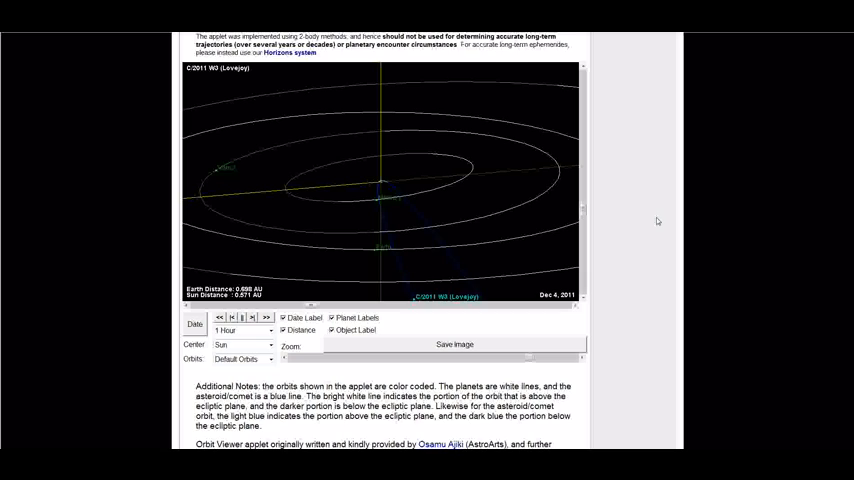
{"action": "mouse_move", "coordinate": [656, 220]}
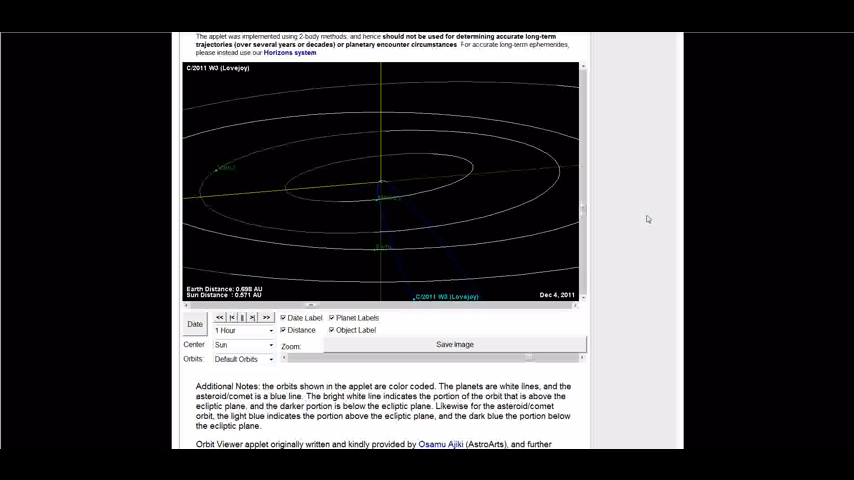